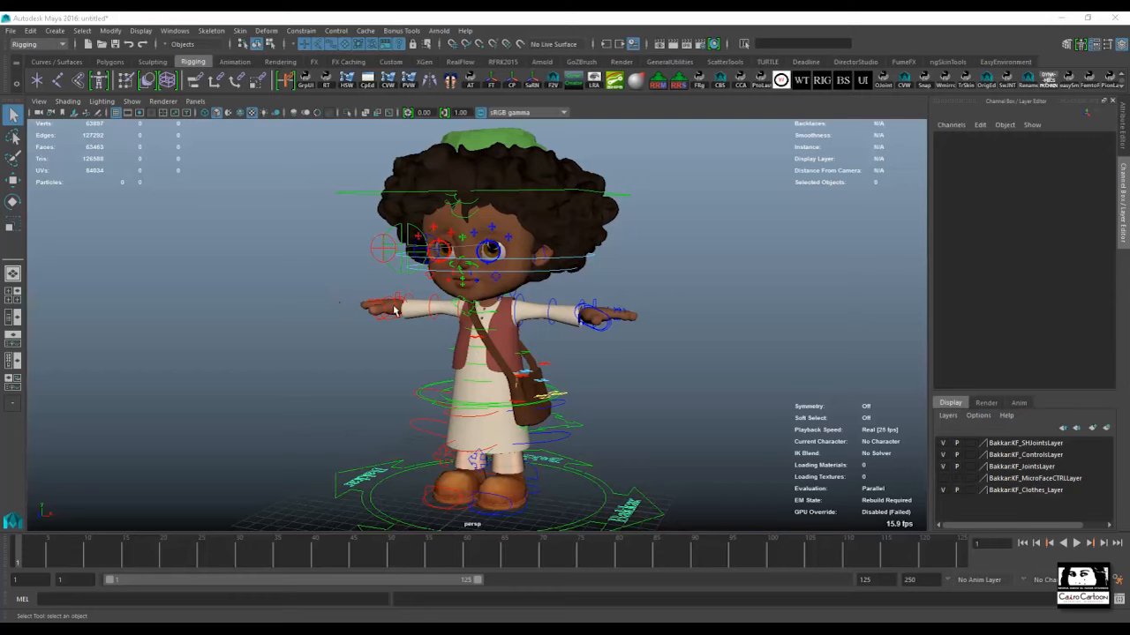
pyautogui.moveTo(449, 321)
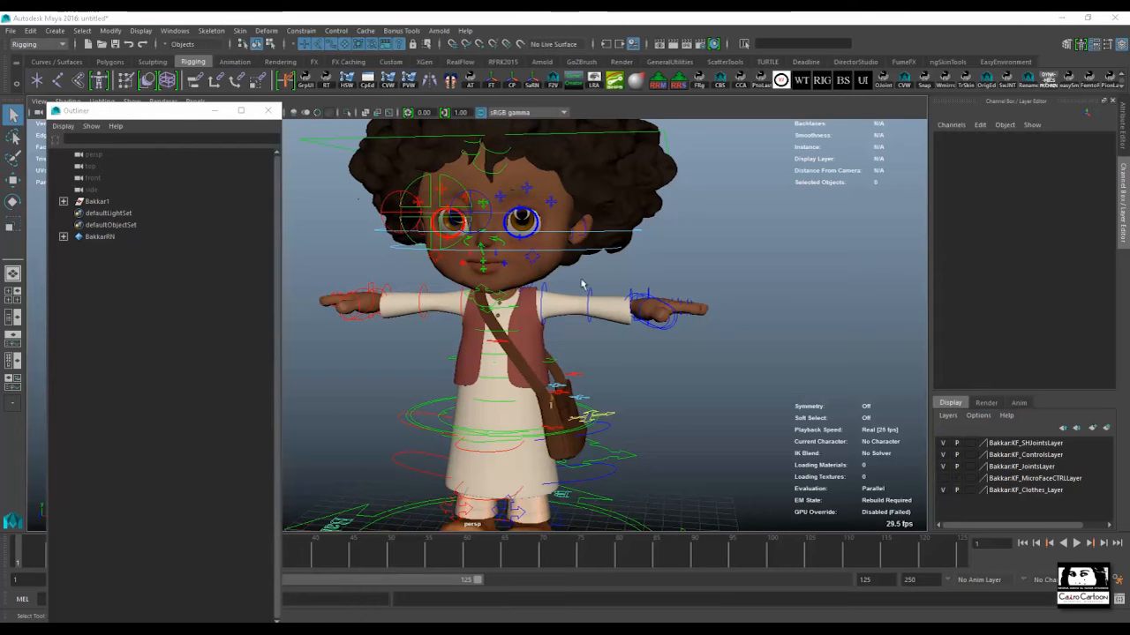
# - Expand the Bakkar1 rig and its mesh group in the Outliner, then select the MainBody geometry
pyautogui.click(97, 201)
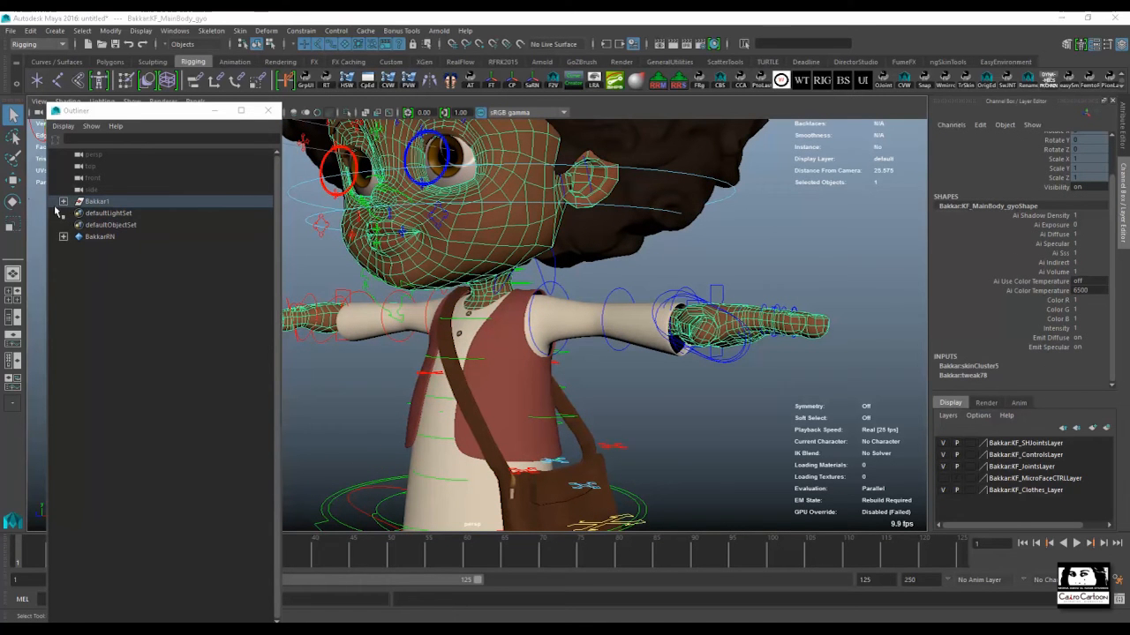
pyautogui.click(64, 201)
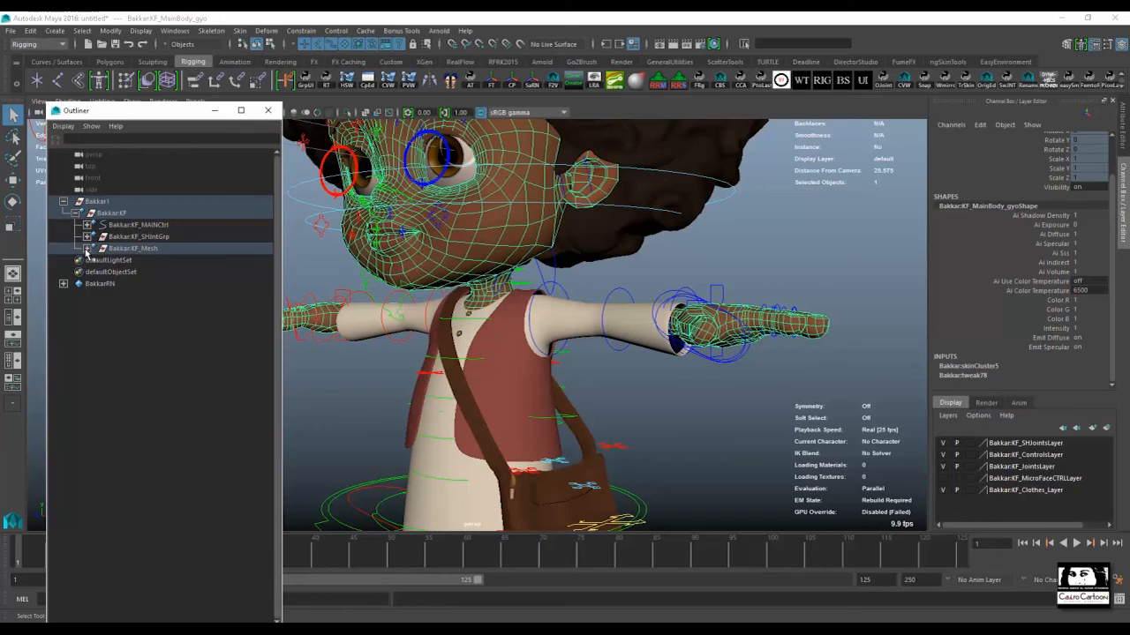
pyautogui.click(88, 247)
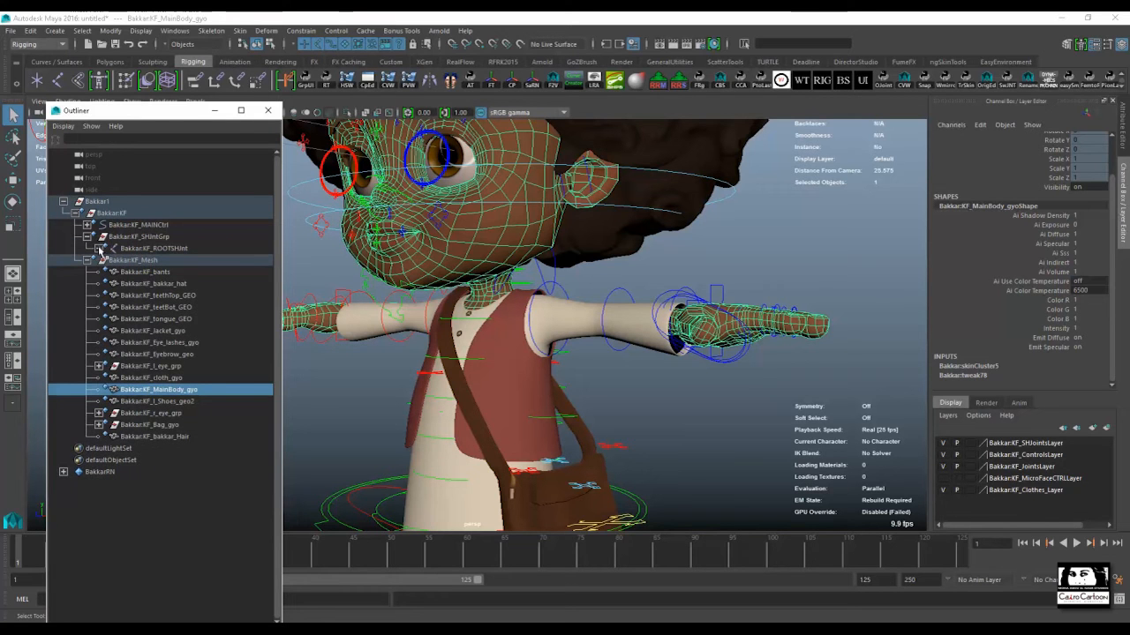
pyautogui.click(98, 248)
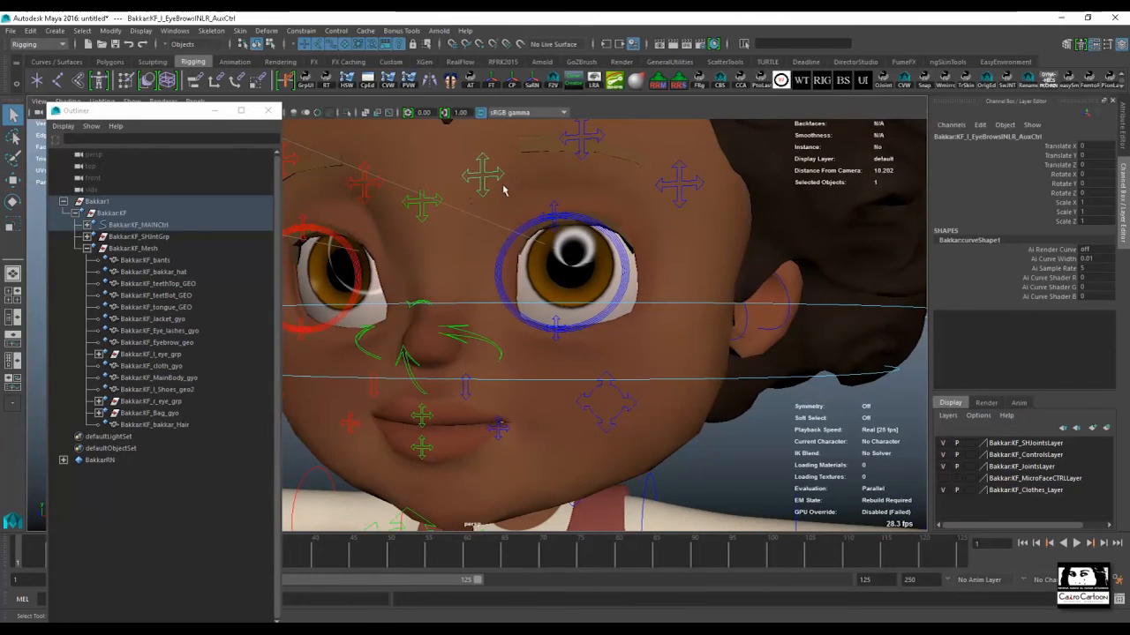
# - Rotate and pull the mouth corner control so the lips open and reveal the top teeth
pyautogui.moveTo(483, 175); pyautogui.dragTo(484, 168)
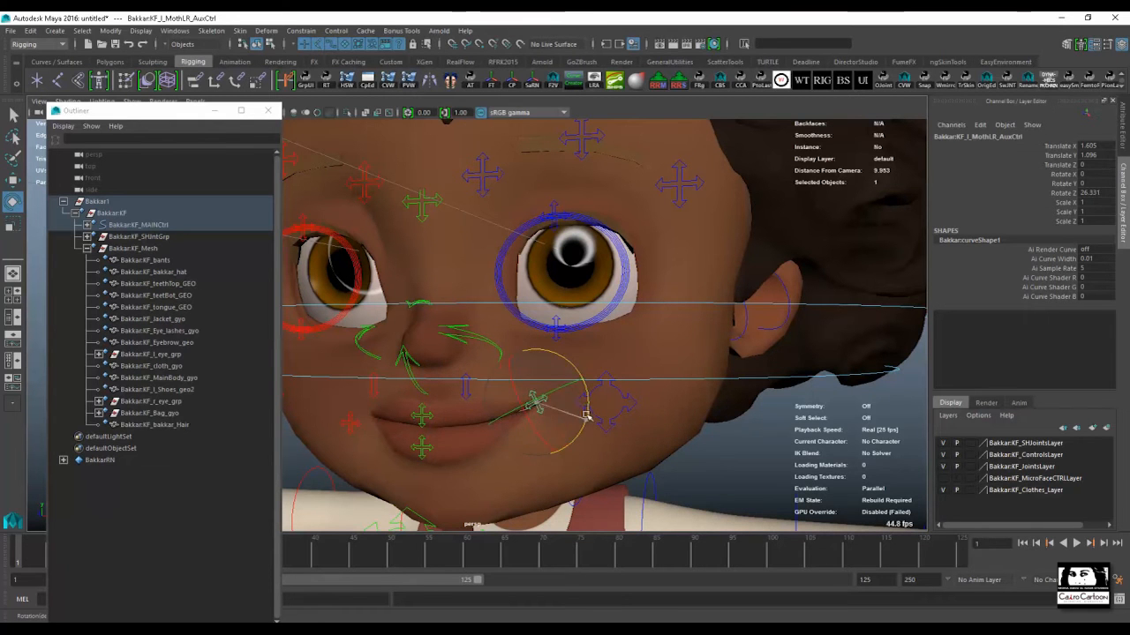
pyautogui.moveTo(586, 414); pyautogui.dragTo(536, 385)
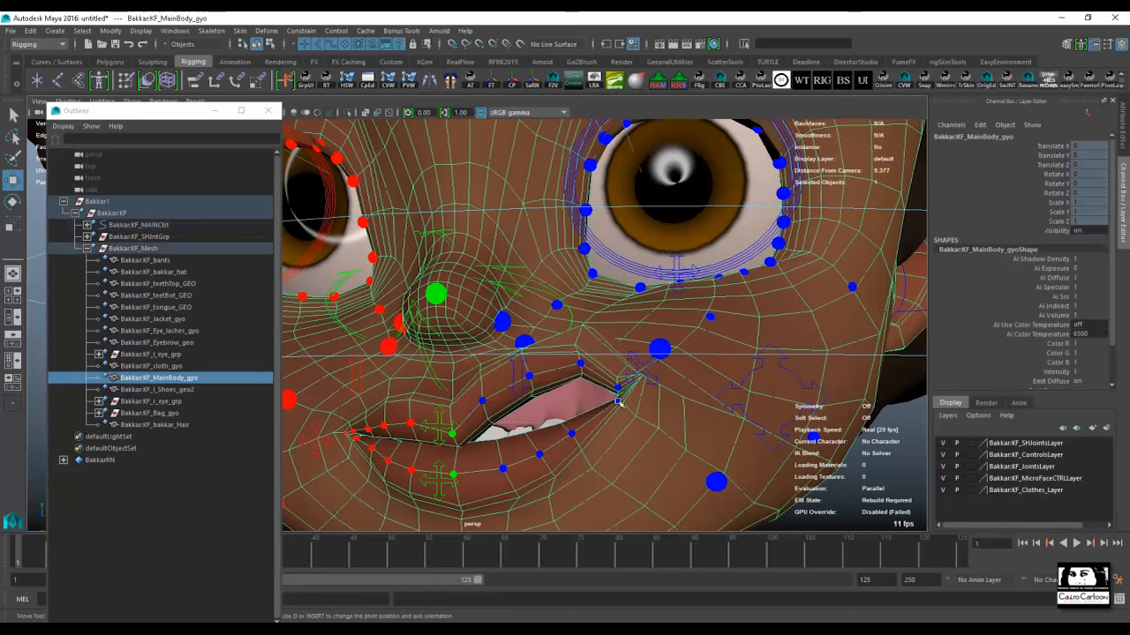
# - Select the lower lip micro control to shape the grin around the visible teeth
pyautogui.click(635, 380)
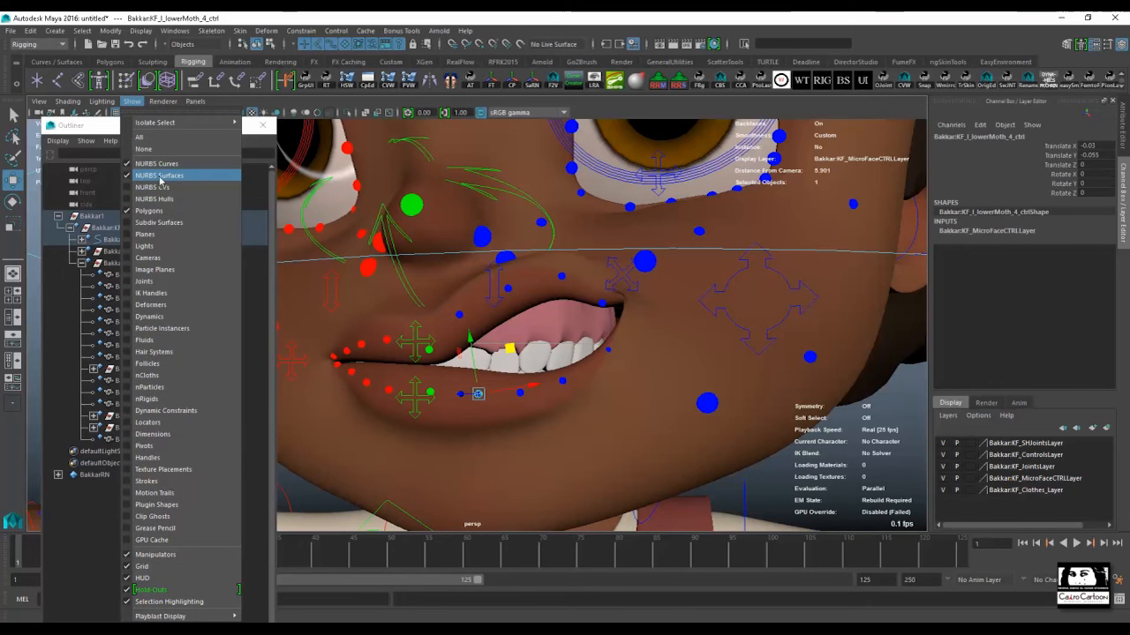
# - Adjust the viewport Show types, switch to the Animation shelf and launch the Face Utility
pyautogui.click(163, 101)
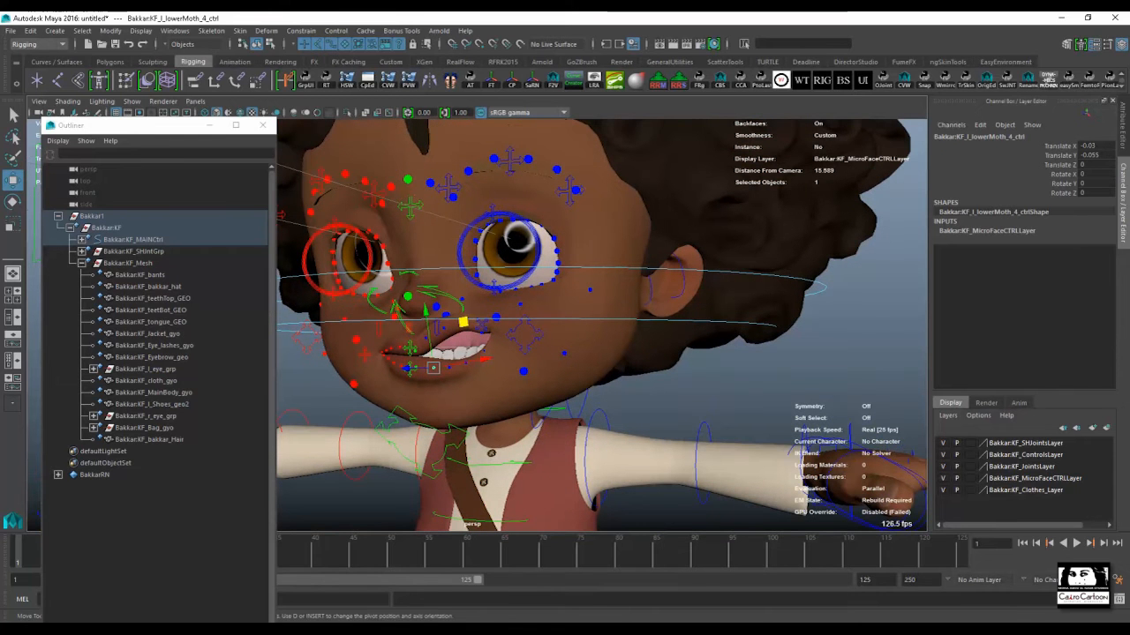
pyautogui.click(235, 61)
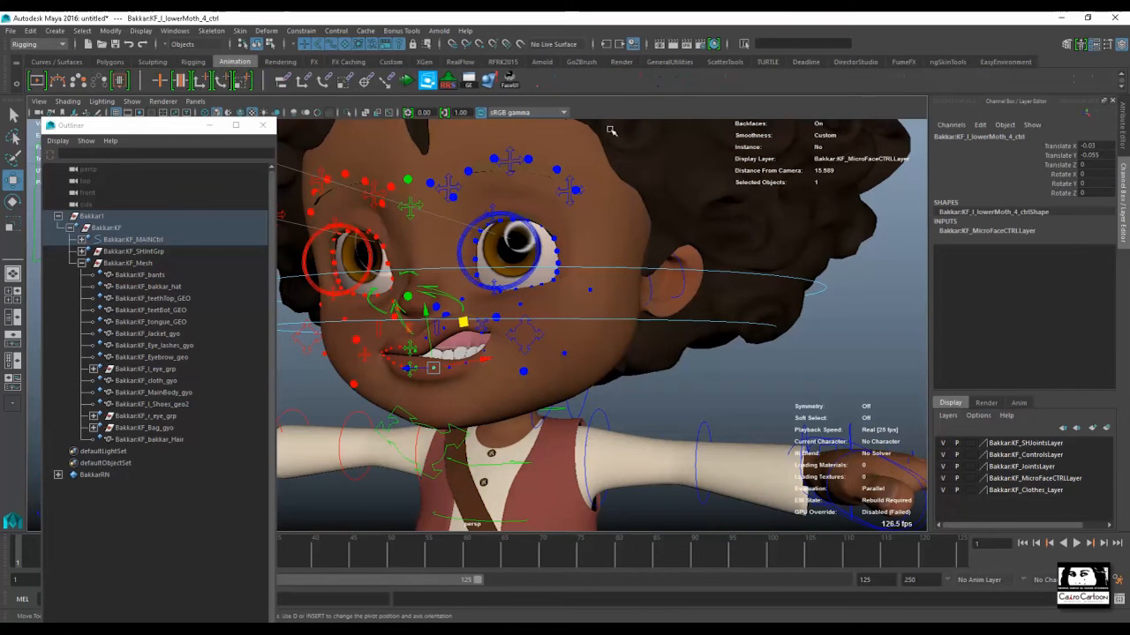
pyautogui.click(516, 335)
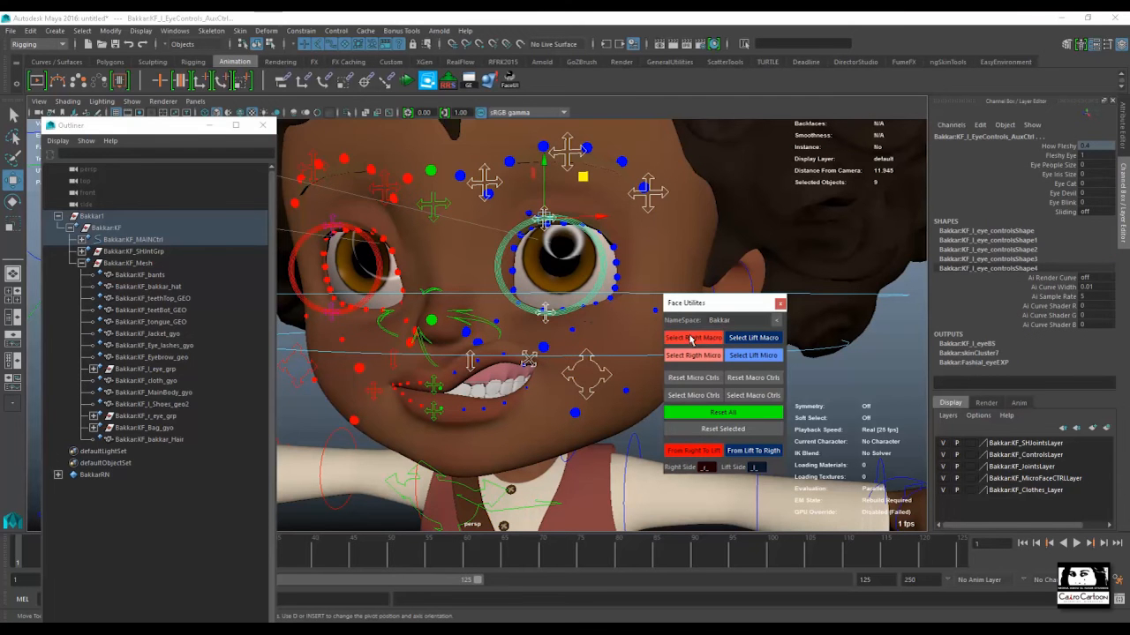
# - Select the left-side micro controls in Face Utility and pull the mouth into a wide smile
pyautogui.click(752, 355)
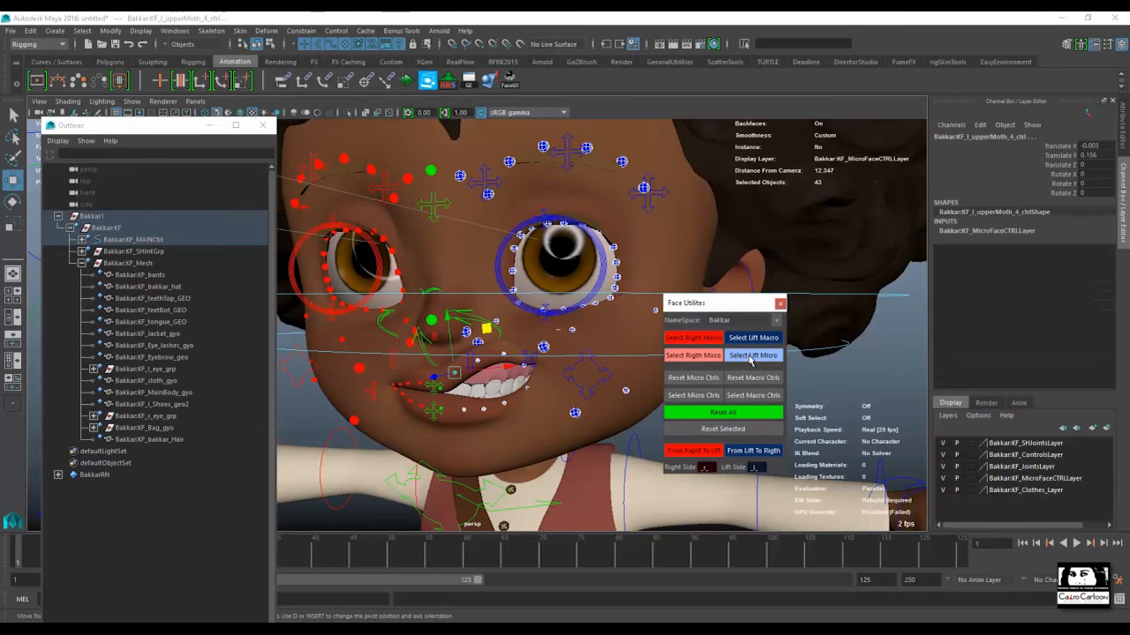
pyautogui.click(752, 355)
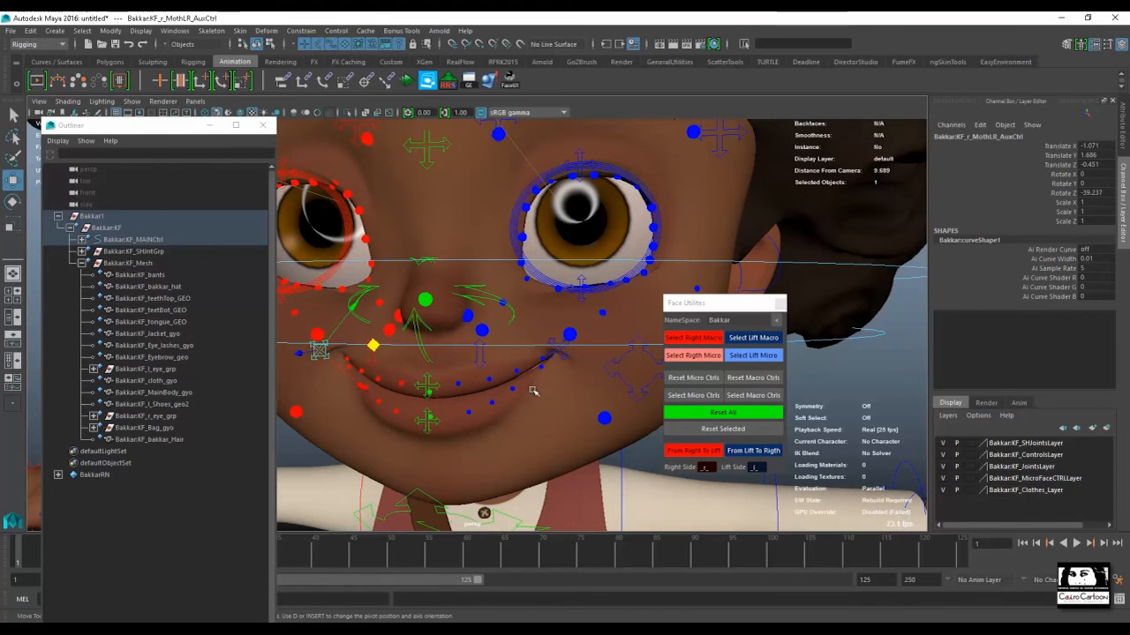
pyautogui.moveTo(373, 344); pyautogui.dragTo(378, 336)
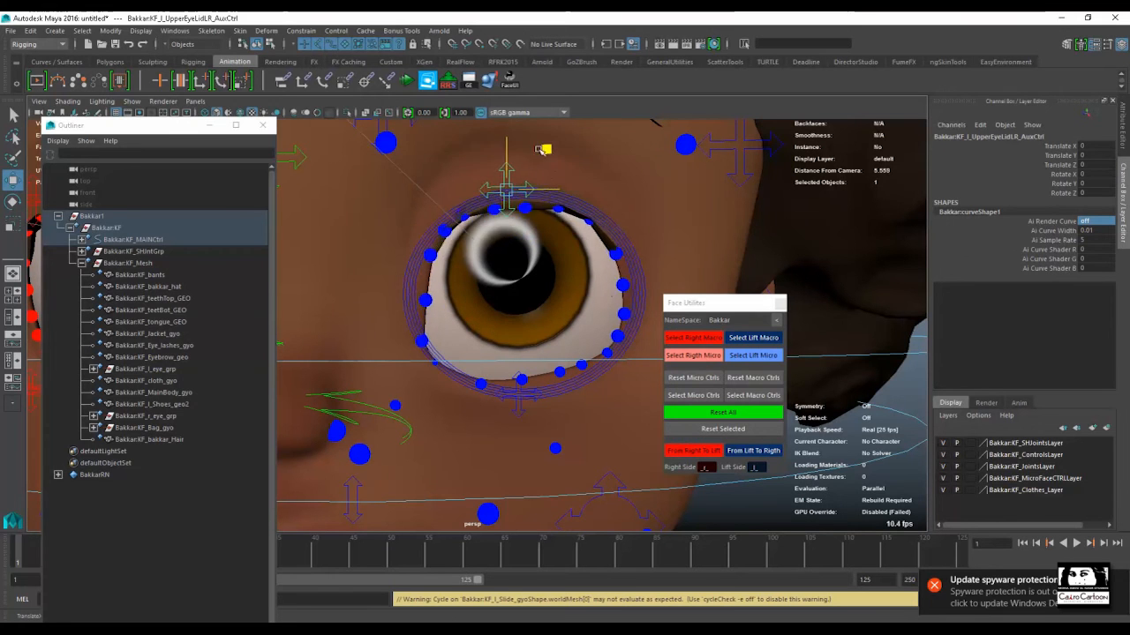
# - Orbit to the side of the eye and select the MouthUpper then the L_Lower eyelid aux controls
pyautogui.moveTo(544, 148); pyautogui.dragTo(546, 258)
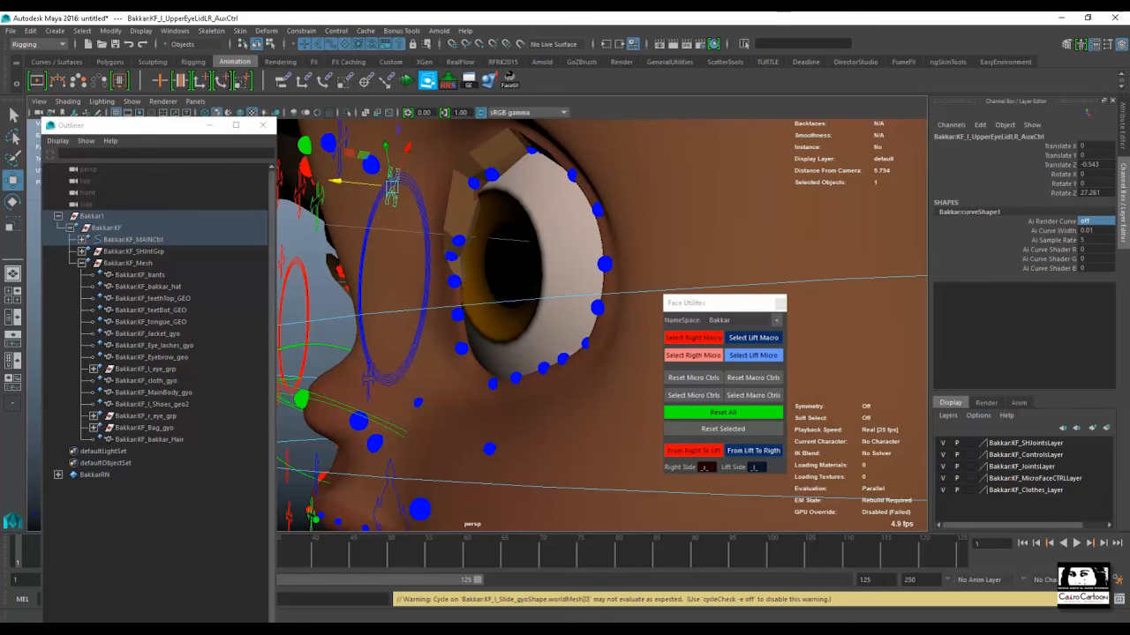
pyautogui.click(722, 413)
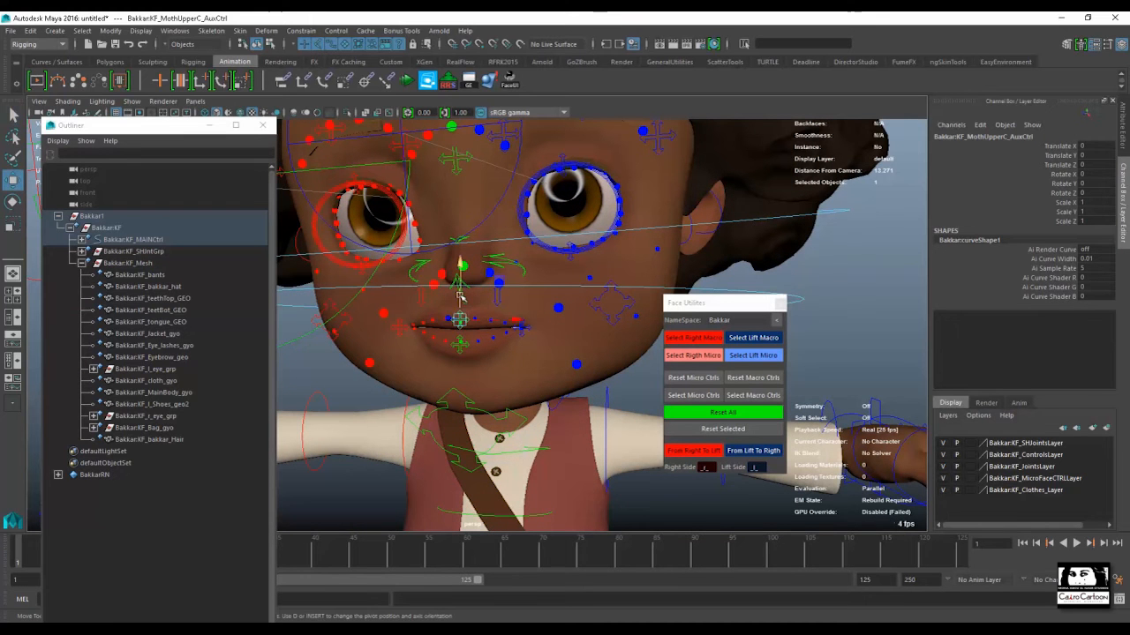
pyautogui.moveTo(459, 300); pyautogui.dragTo(509, 309)
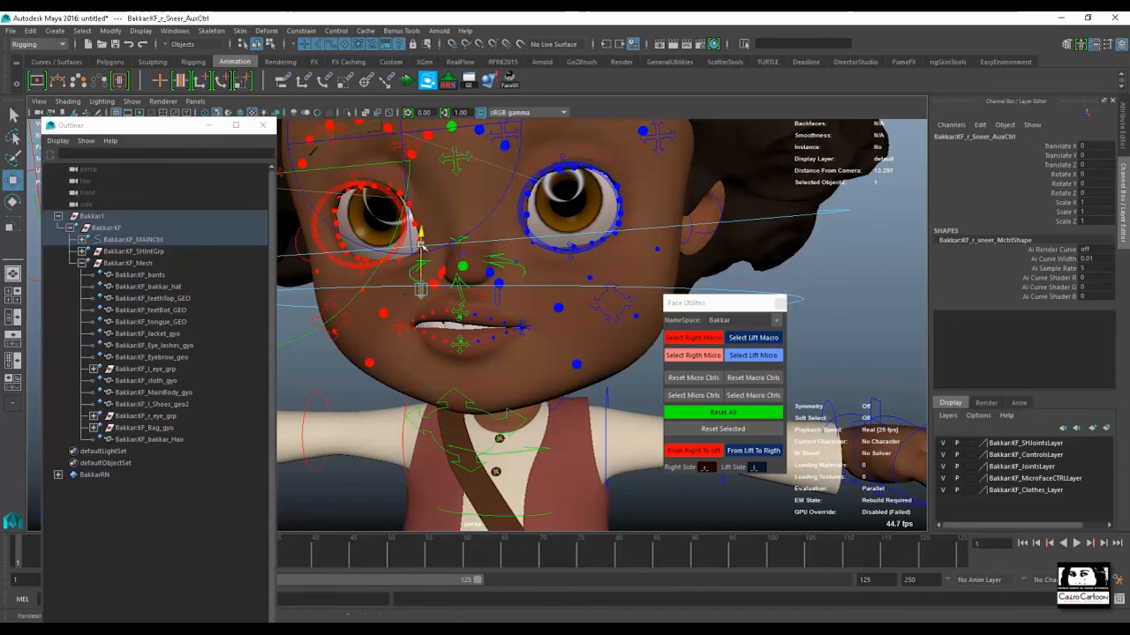
pyautogui.click(459, 345)
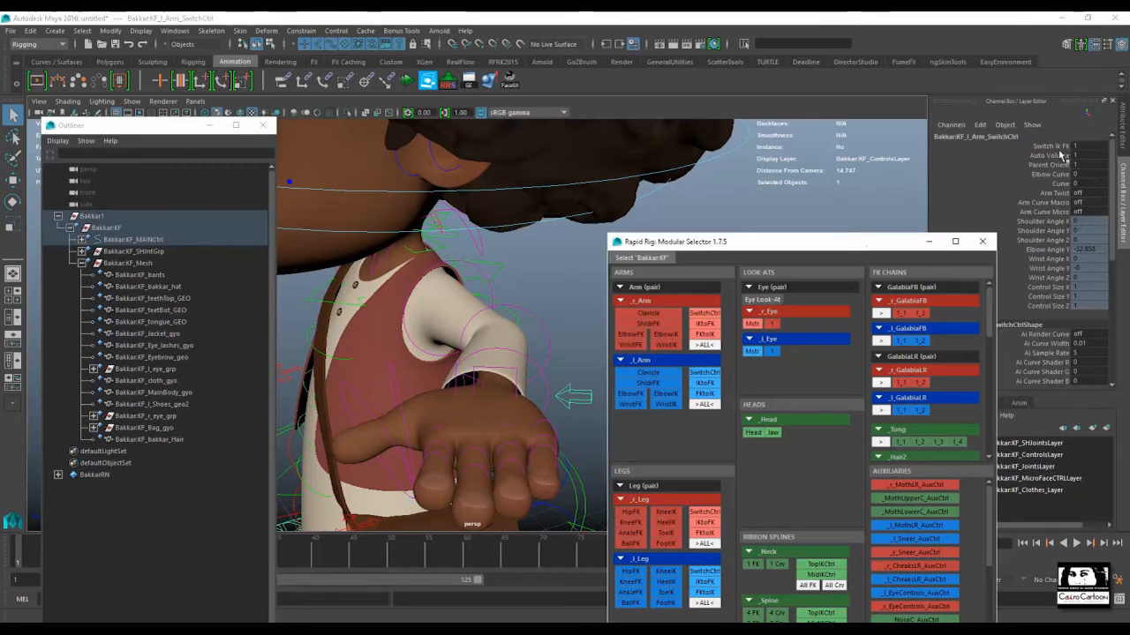
# - Select the L_Arm IK/FK switch control in the Rapid Rig Modular Selector
pyautogui.click(1045, 144)
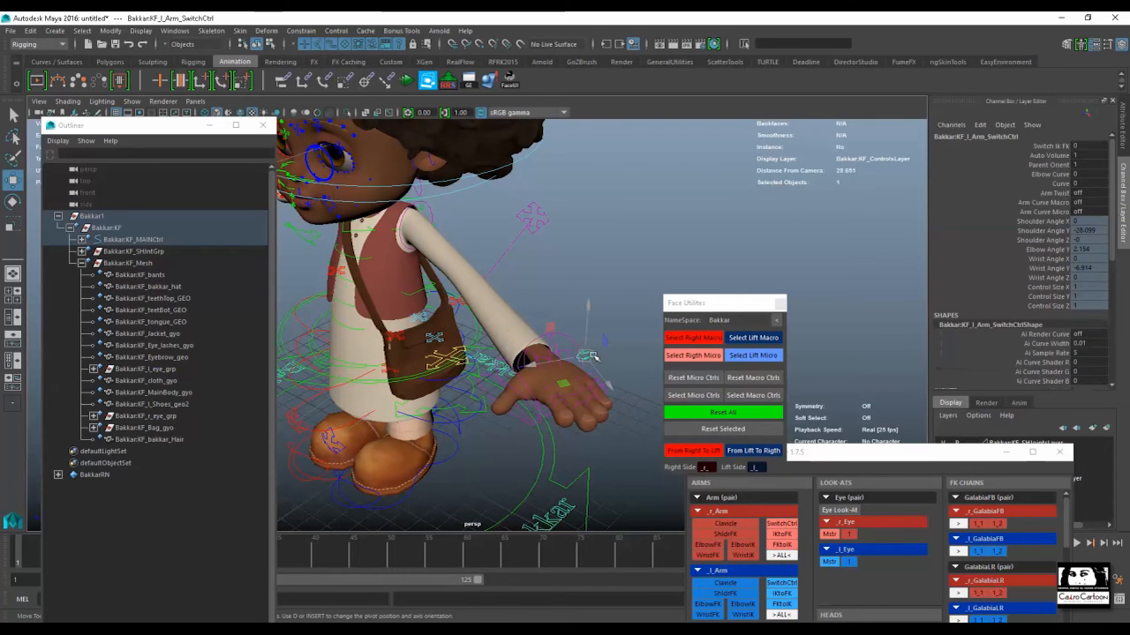
# - Clear the selection, then select and rotate the left arm controls to bend the elbow
pyautogui.click(1086, 211)
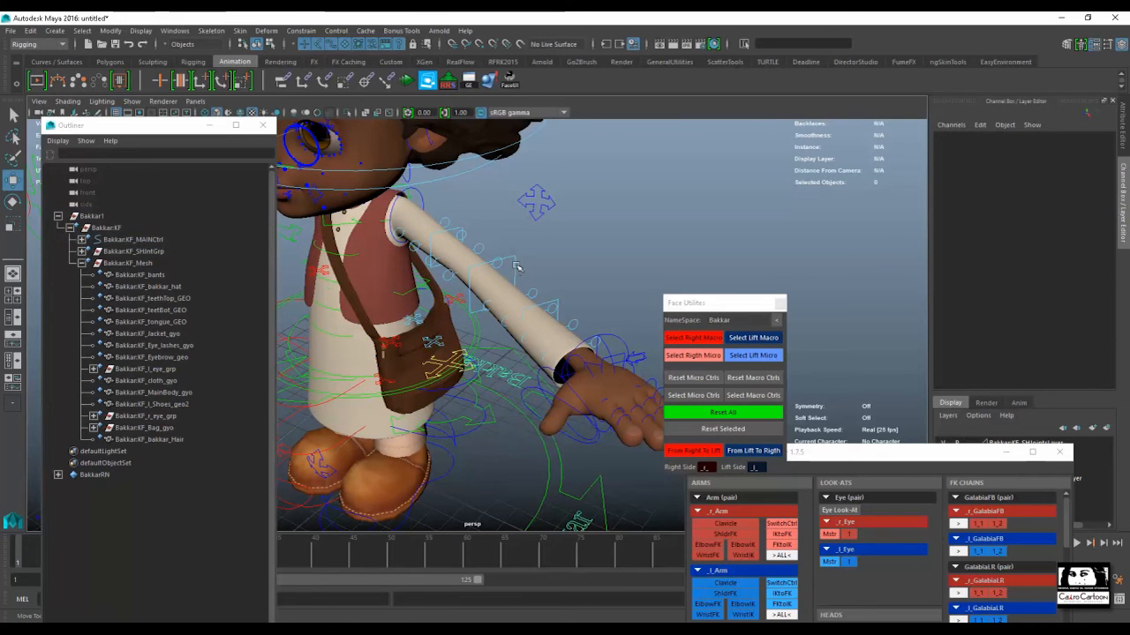
pyautogui.click(477, 220)
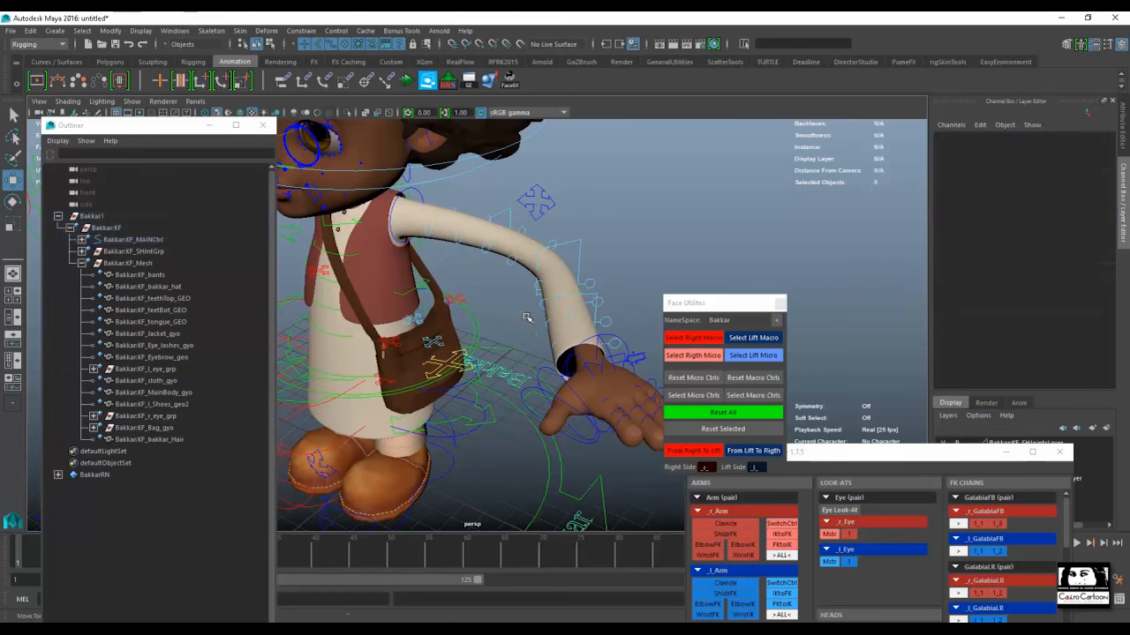
pyautogui.click(586, 327)
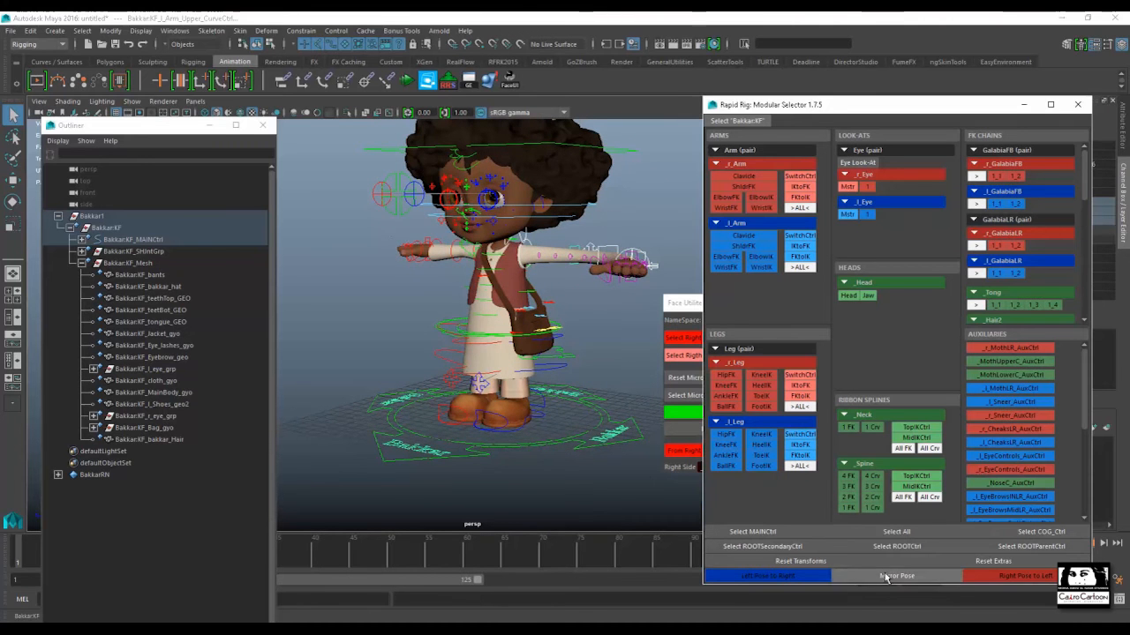
# - Reset the boy to his bind T-pose from the selector and select the left foot IK control
pyautogui.click(897, 576)
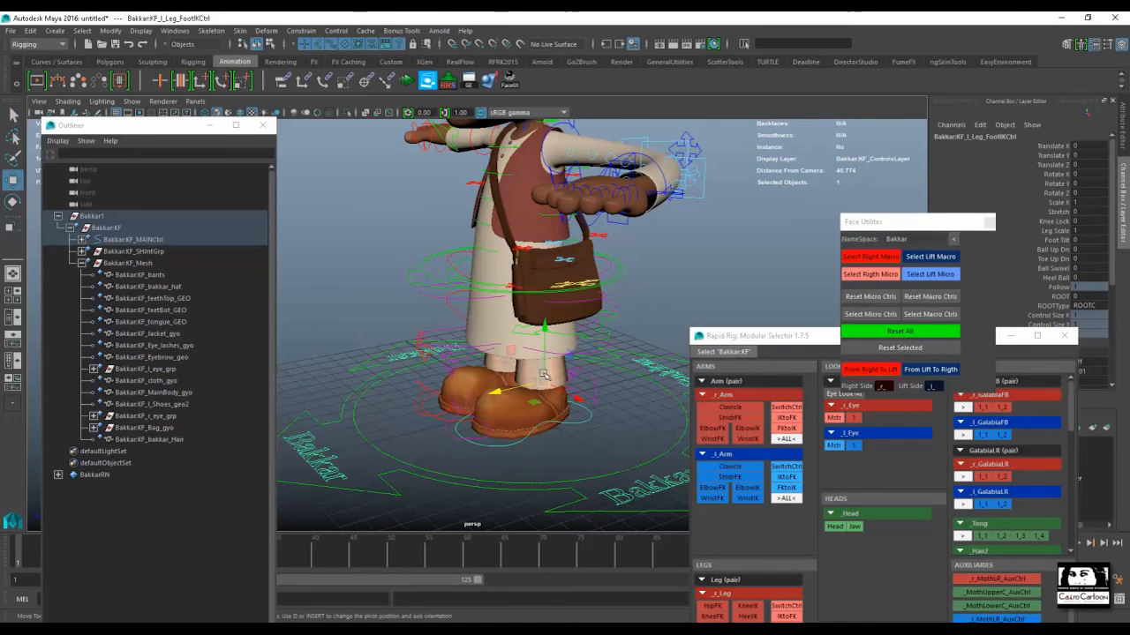
pyautogui.moveTo(544, 380); pyautogui.dragTo(543, 445)
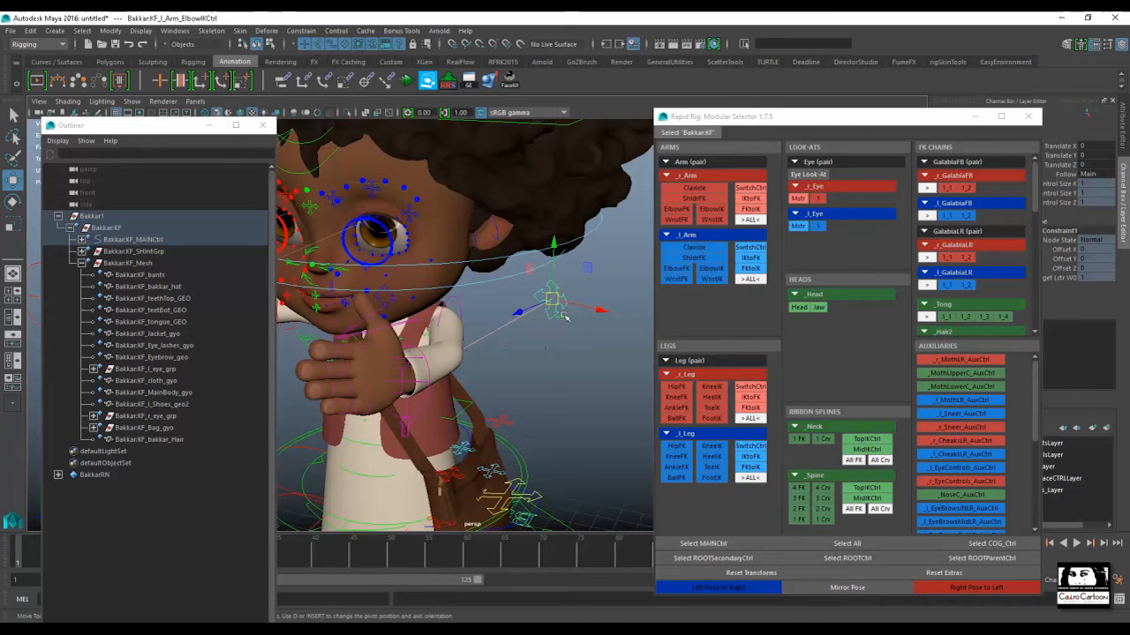
# - Move the selector window lower and select the left arm's elbow control
pyautogui.moveTo(565, 315); pyautogui.dragTo(627, 388)
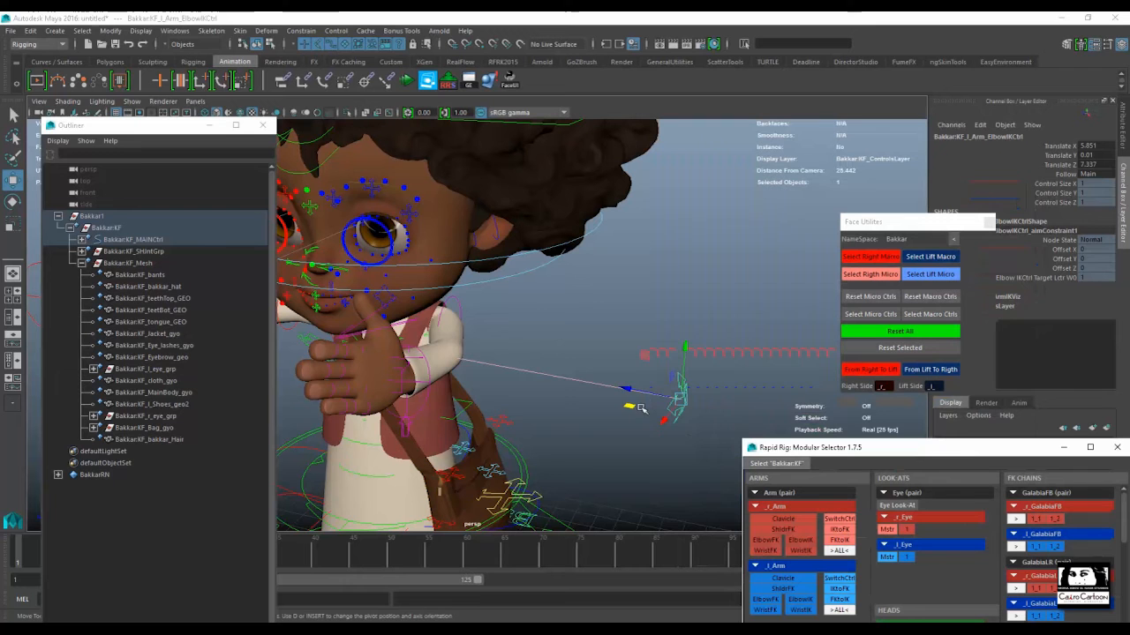
pyautogui.moveTo(679, 402); pyautogui.dragTo(547, 370)
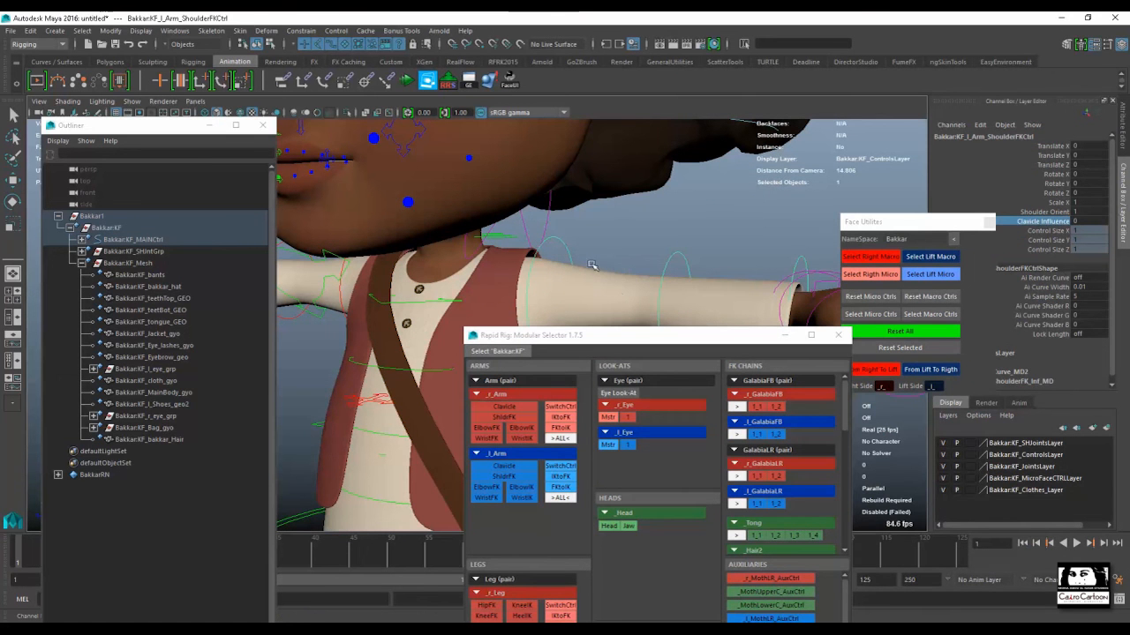
pyautogui.moveTo(551, 233)
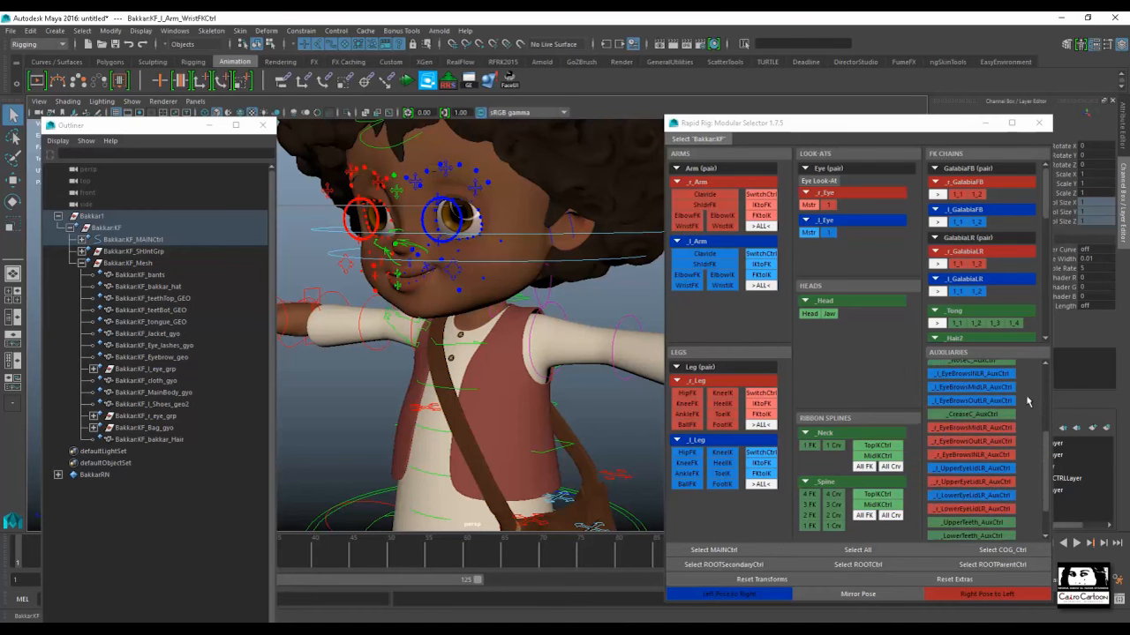
# - Zoom toward the head and switch the rig to wireframe display to expose inner controls
pyautogui.scroll(-3)
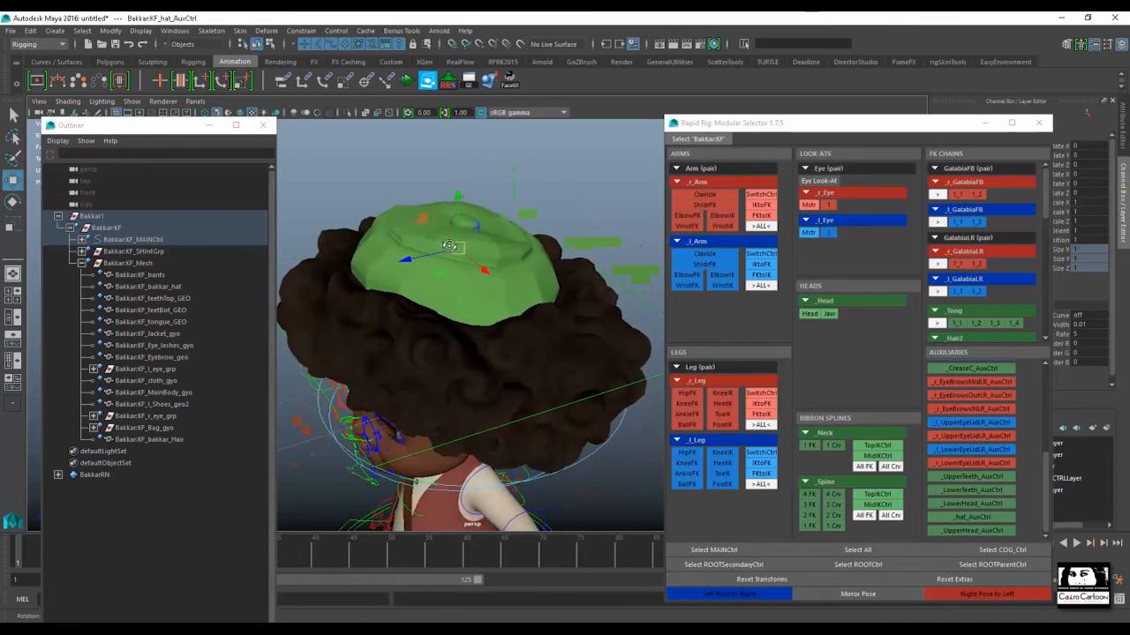
pyautogui.press('4')
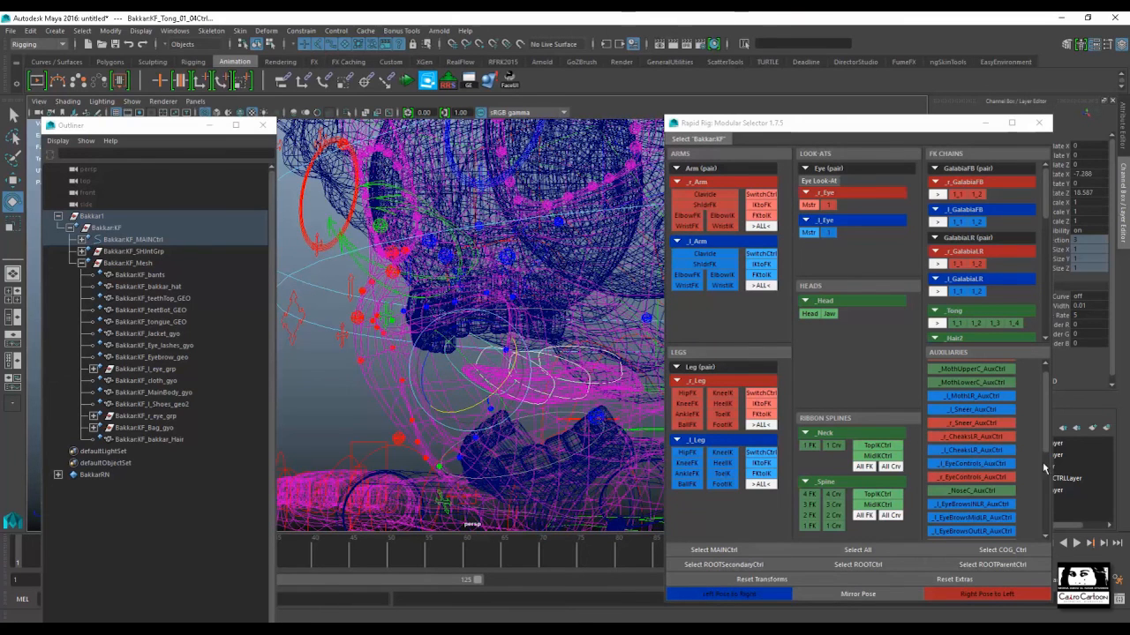
# - Zoom on the open mouth and restore shaded display around the tongue and teeth controls
pyautogui.scroll(-3)
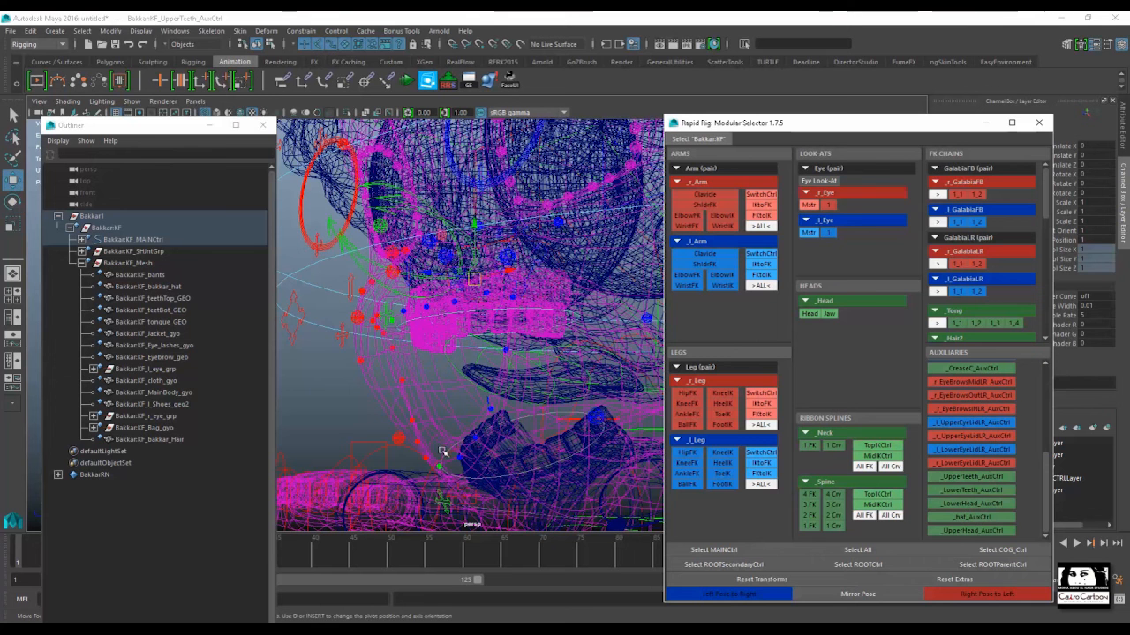
pyautogui.press('5')
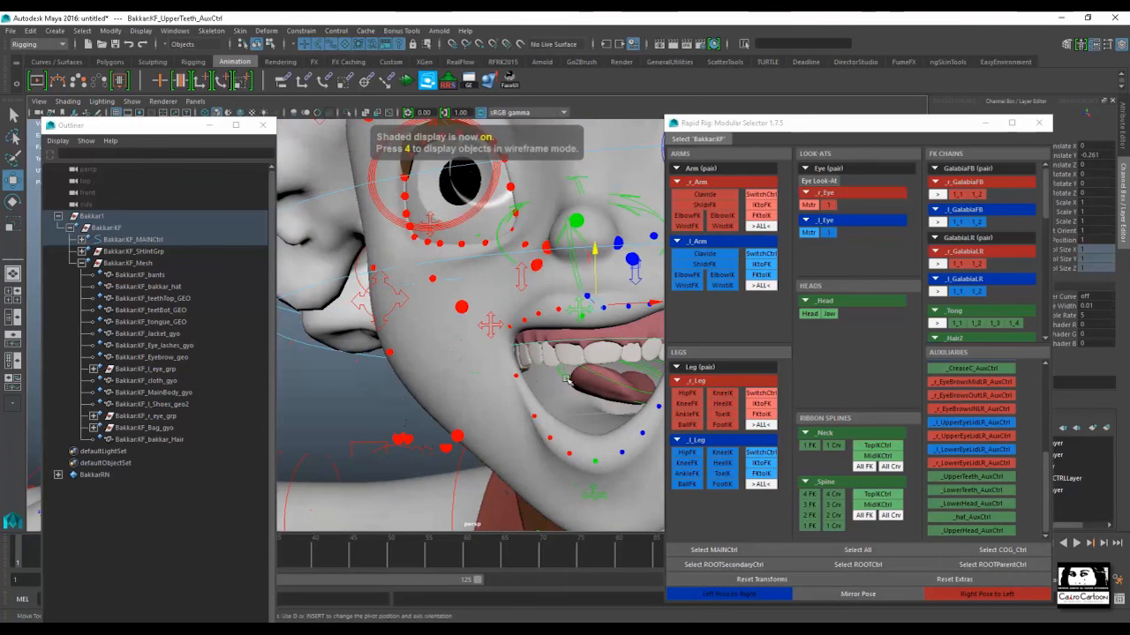